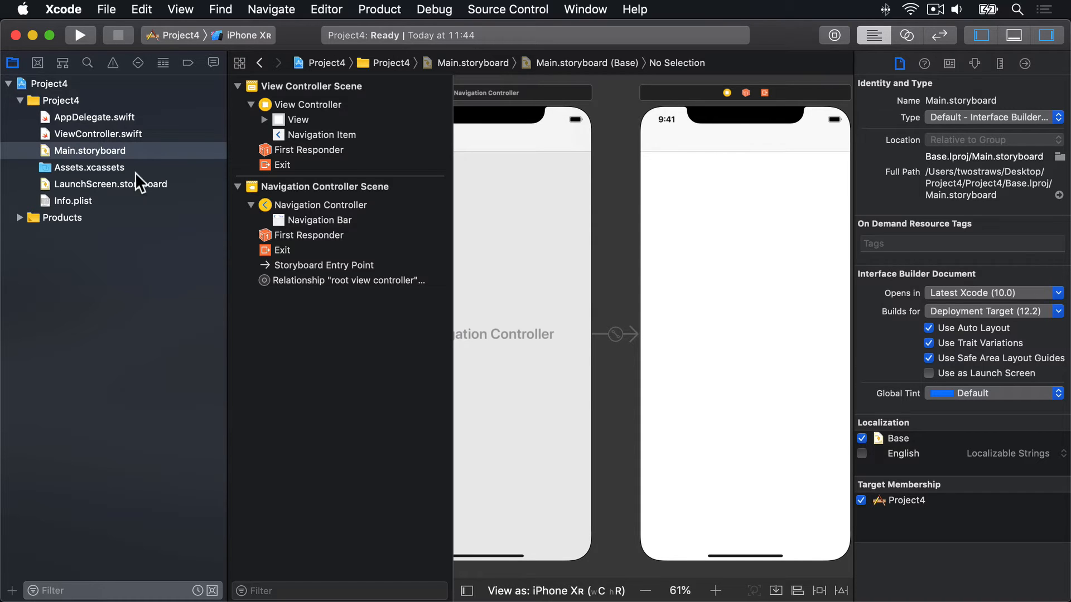
# In ViewController.swift, add 'import WebKit' and declare 'var webView: WKWebView!' in the class.
pyautogui.click(97, 134)
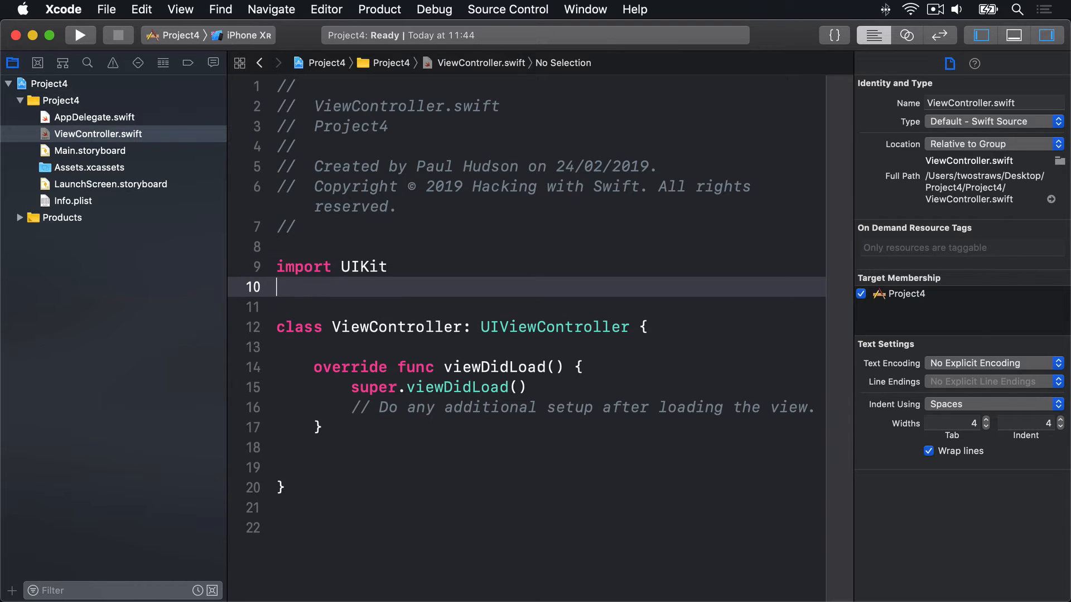
pyautogui.write('import WebKit')
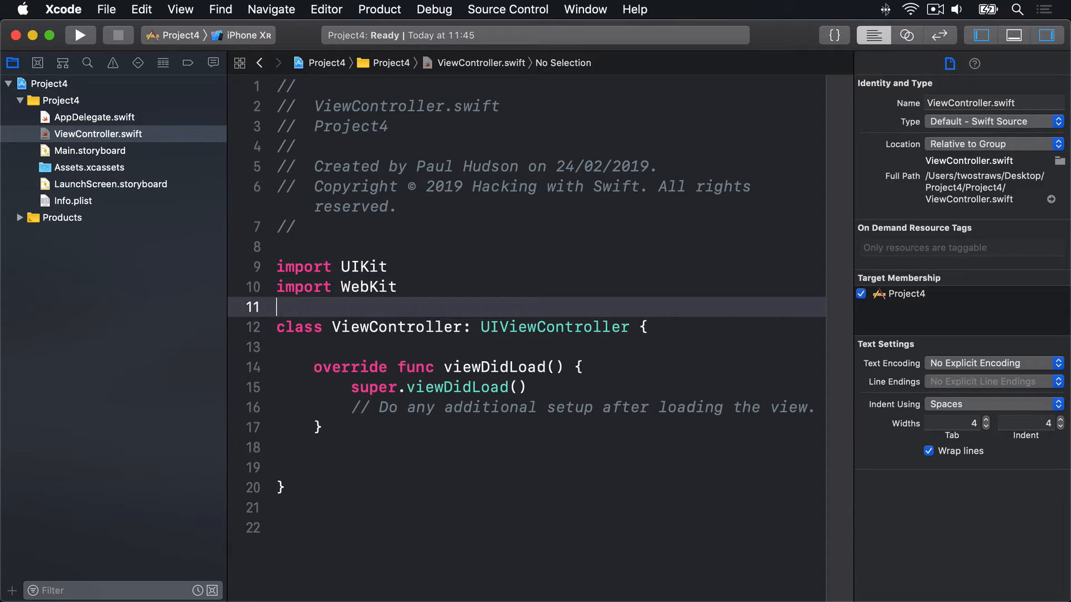
pyautogui.press('return')
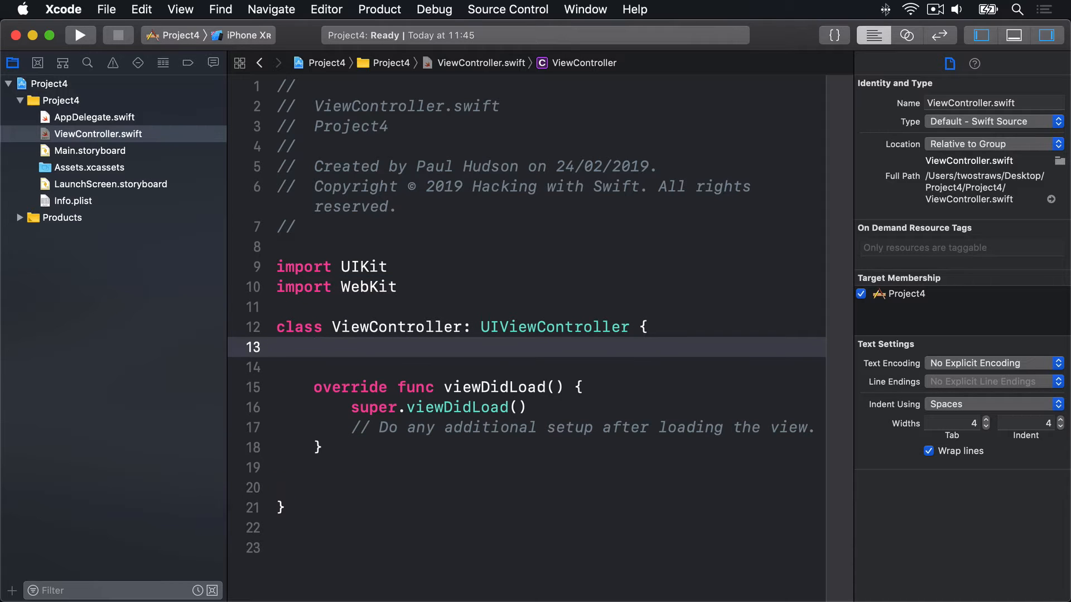
pyautogui.write('var webView')
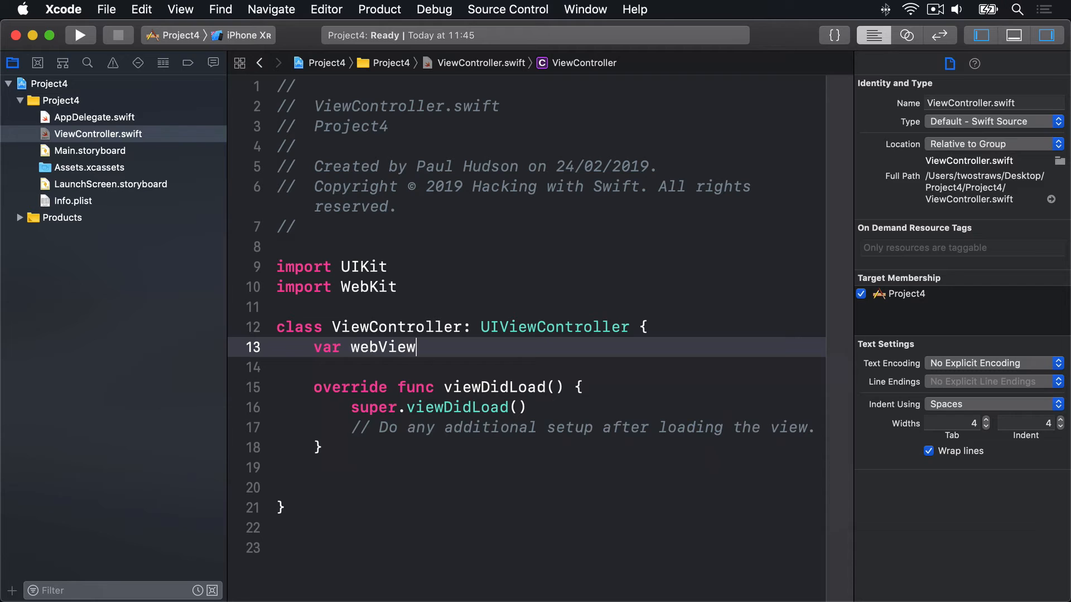
pyautogui.write(': WKWebView!')
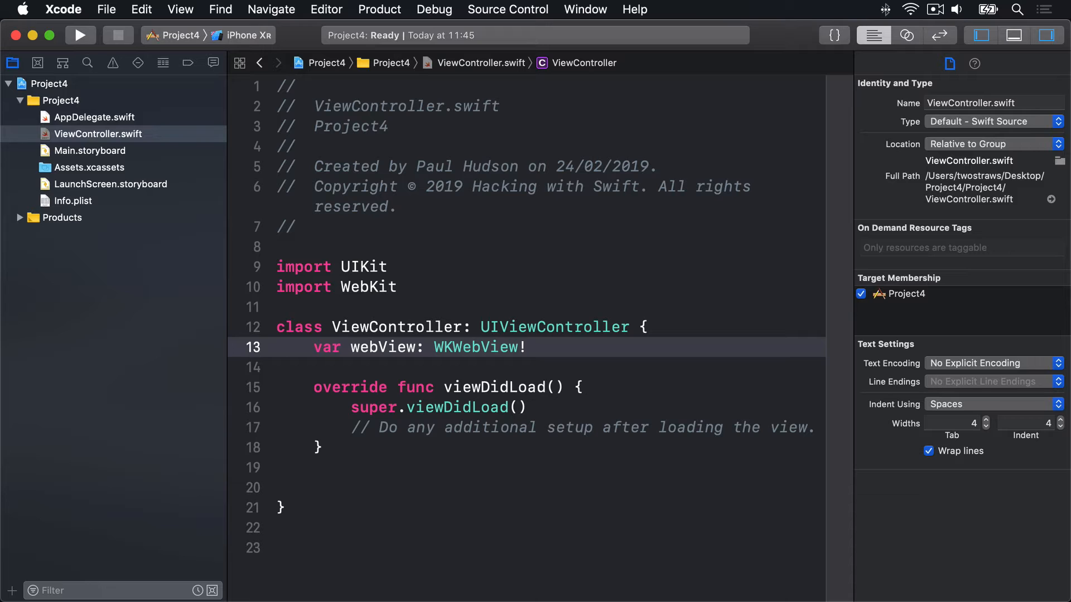
# Write loadView() with webView = WKWebView(), navigationDelegate = self, and view = webView.
pyautogui.click(527, 347)
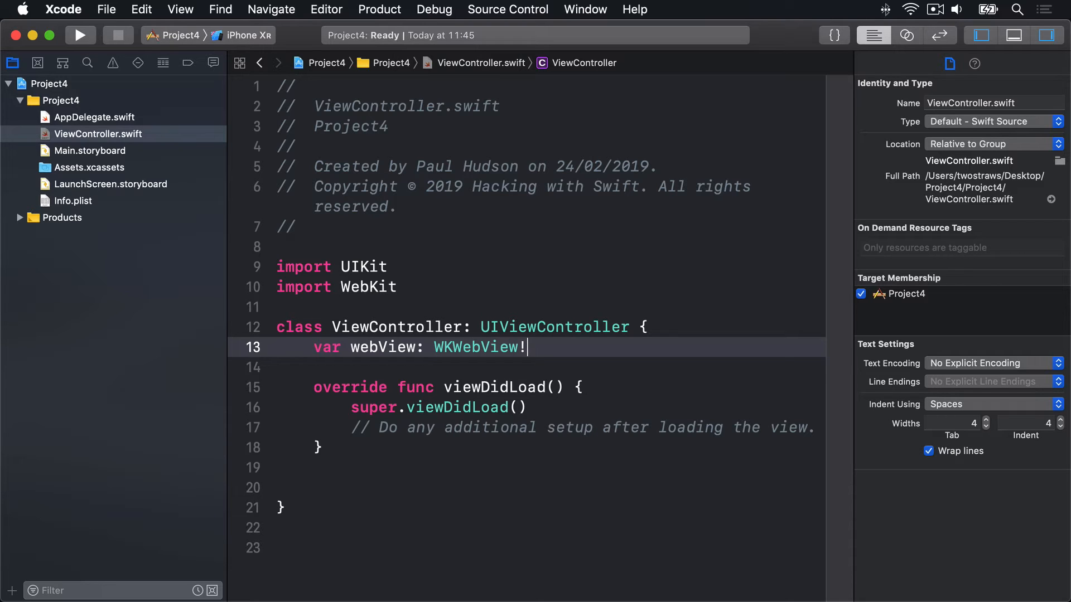
pyautogui.write('loadView() {')
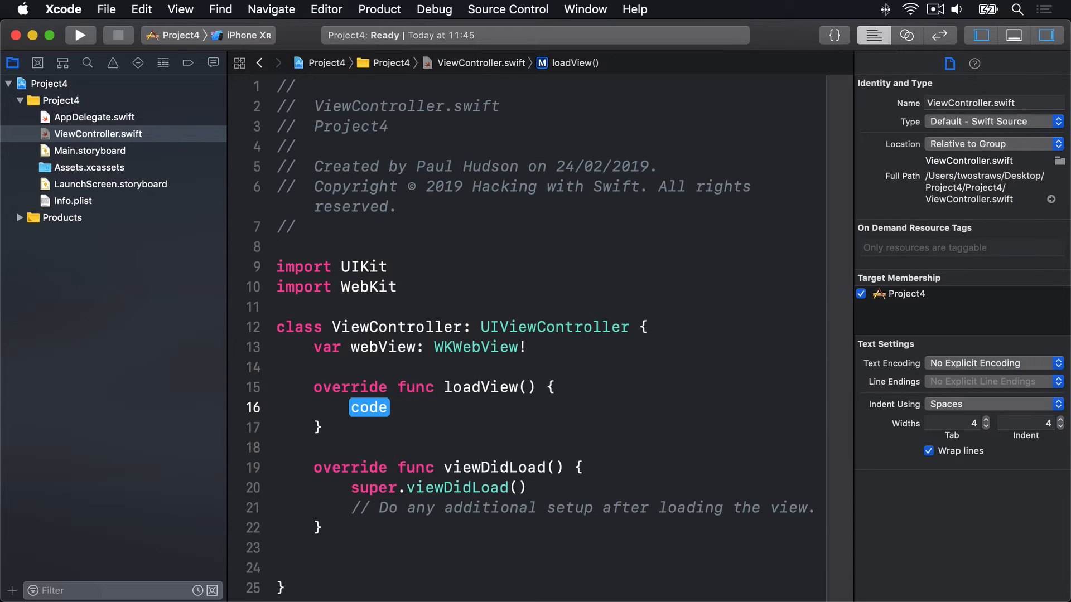
pyautogui.write('w')
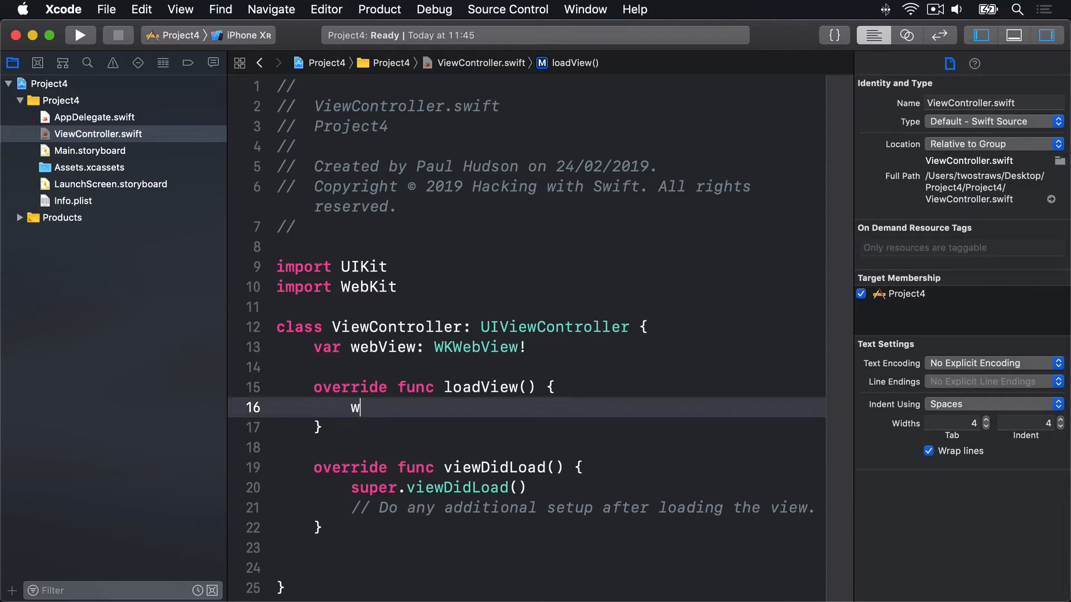
pyautogui.write('ebView =')
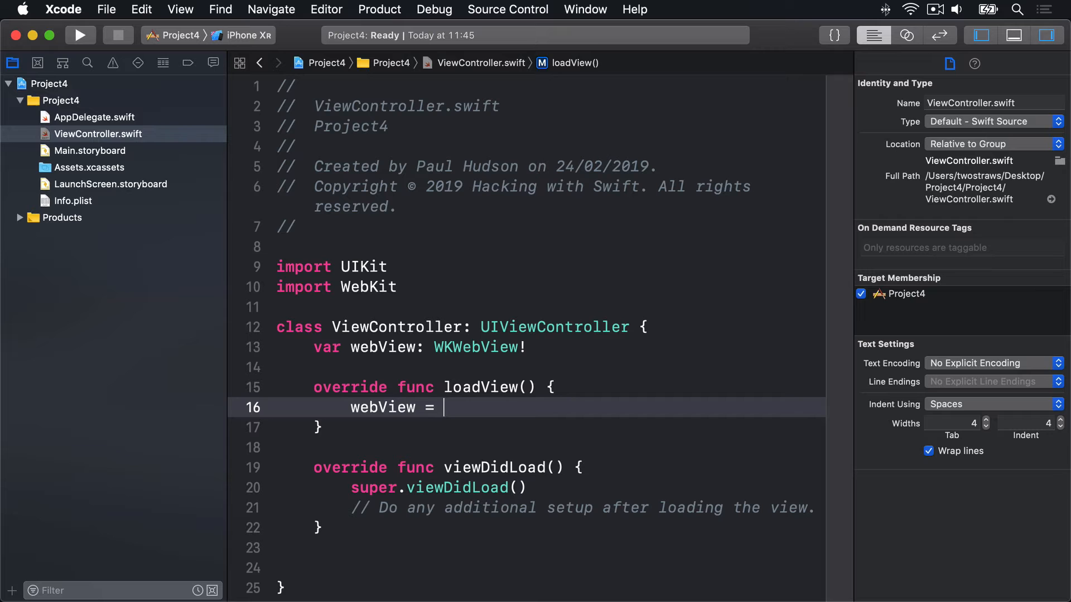
pyautogui.write('WKWebView()')
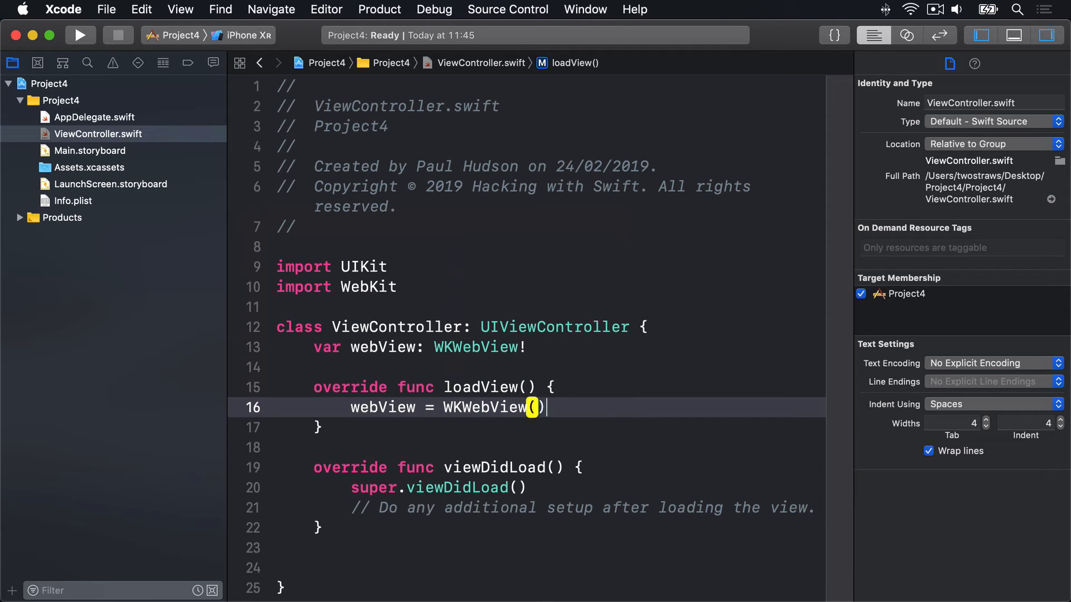
pyautogui.write('webView.navigationDelegate = self')
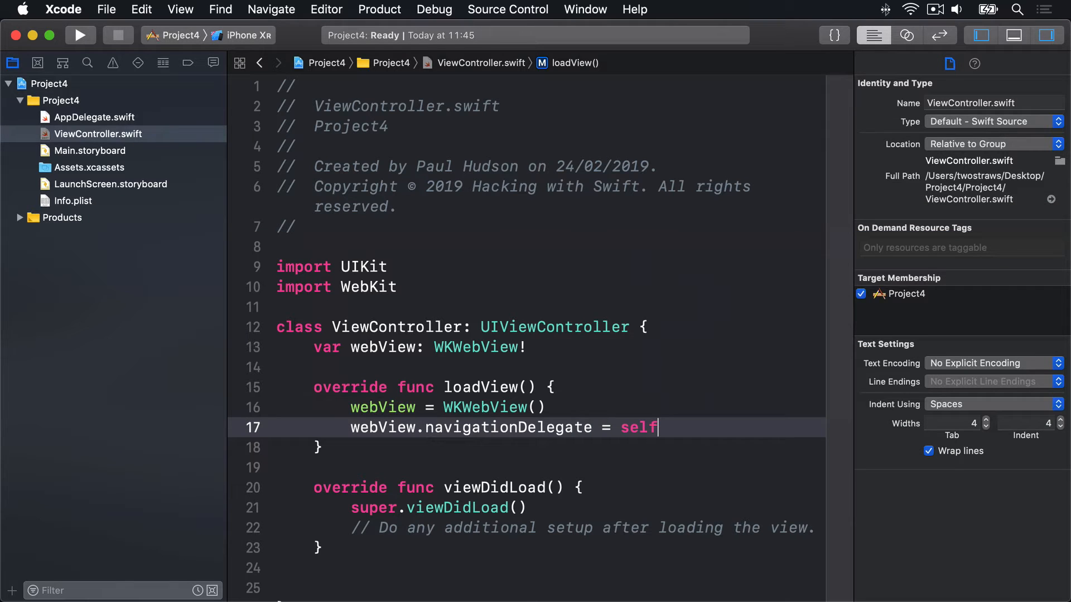
pyautogui.write('view = webView')
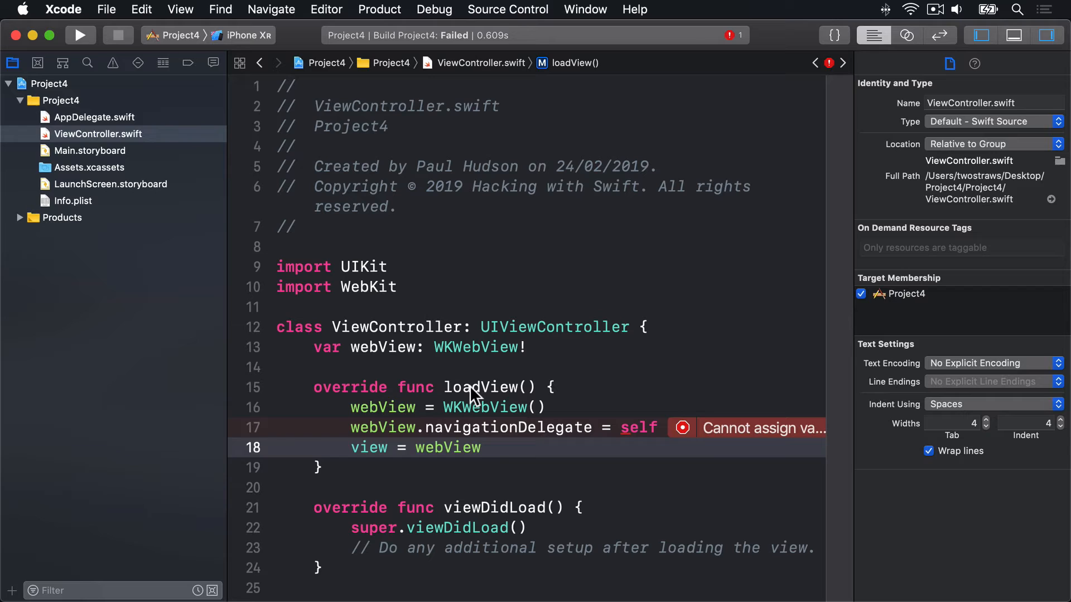
pyautogui.doubleClick(492, 508)
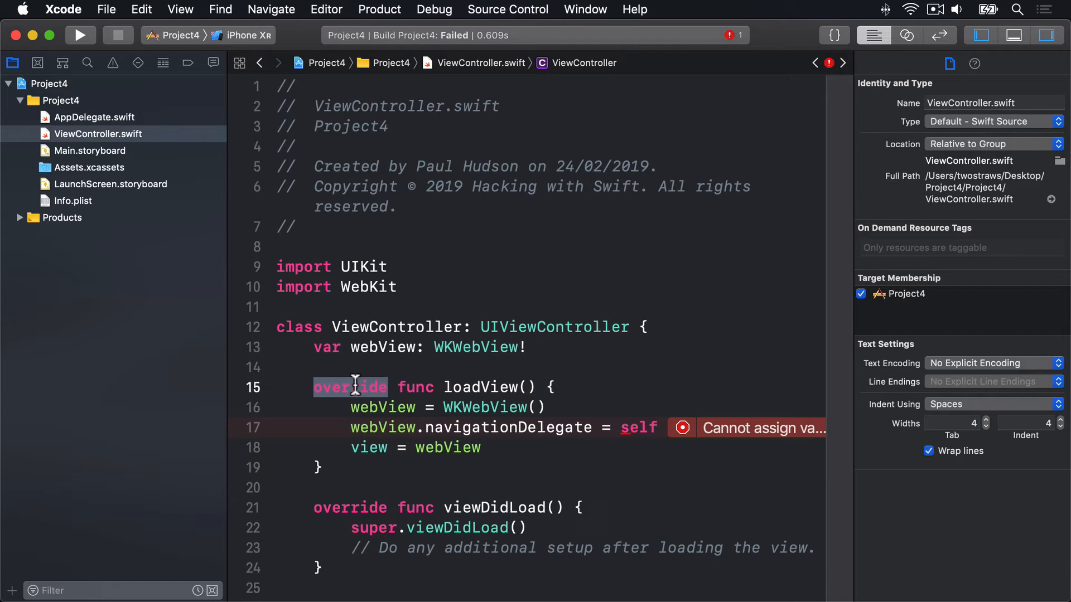
pyautogui.doubleClick(415, 387)
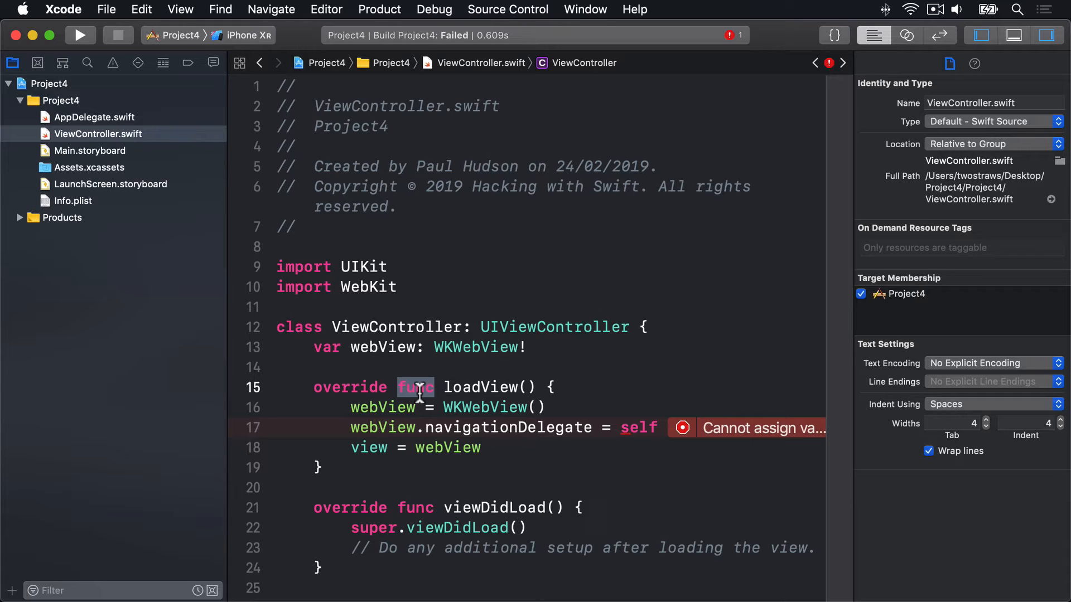
pyautogui.doubleClick(483, 408)
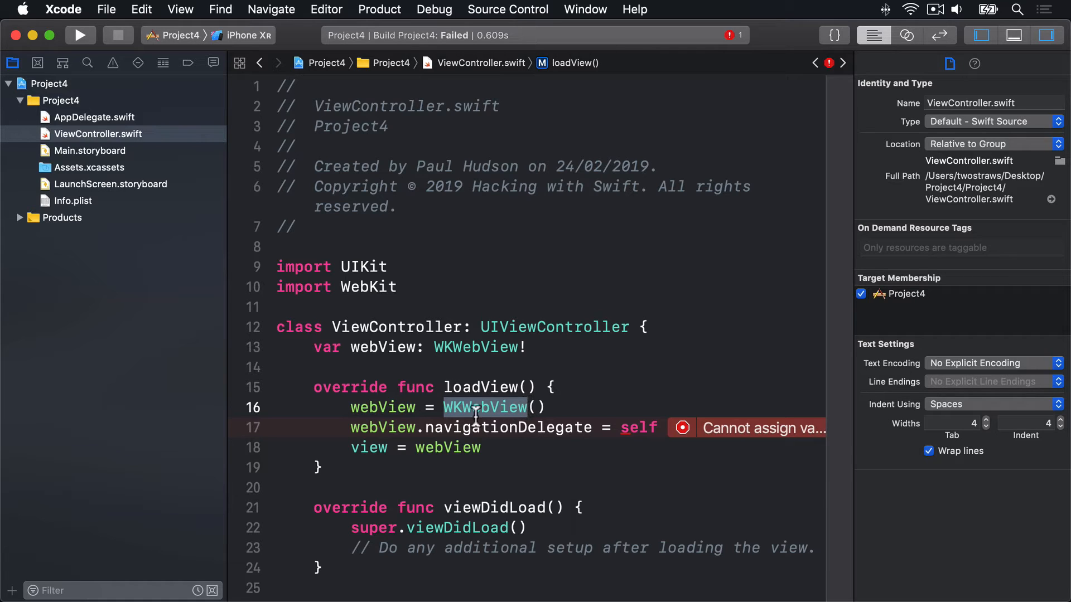
pyautogui.doubleClick(383, 407)
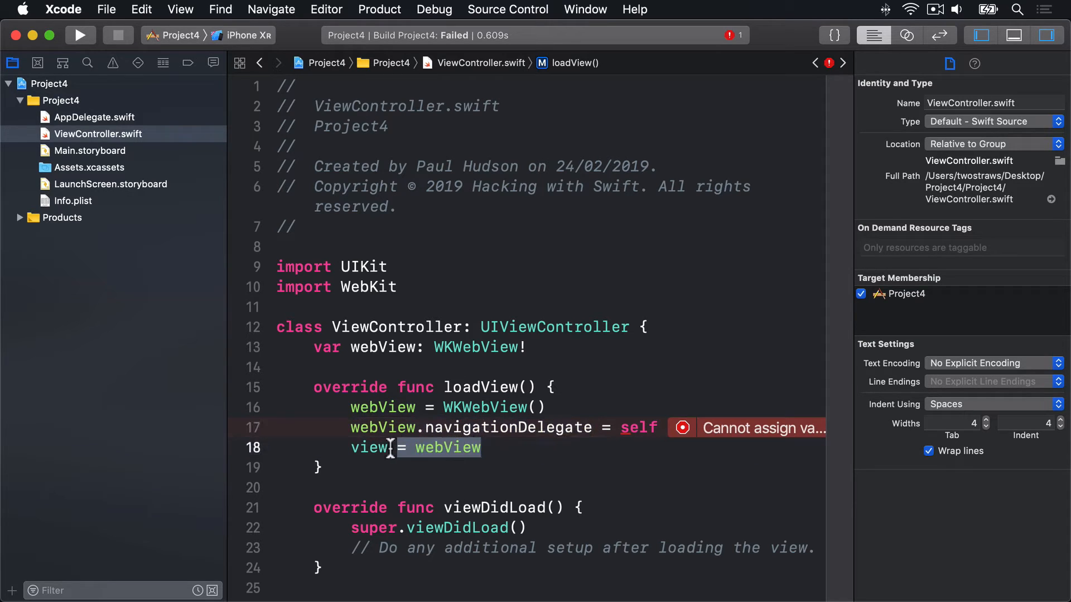
pyautogui.doubleClick(369, 448)
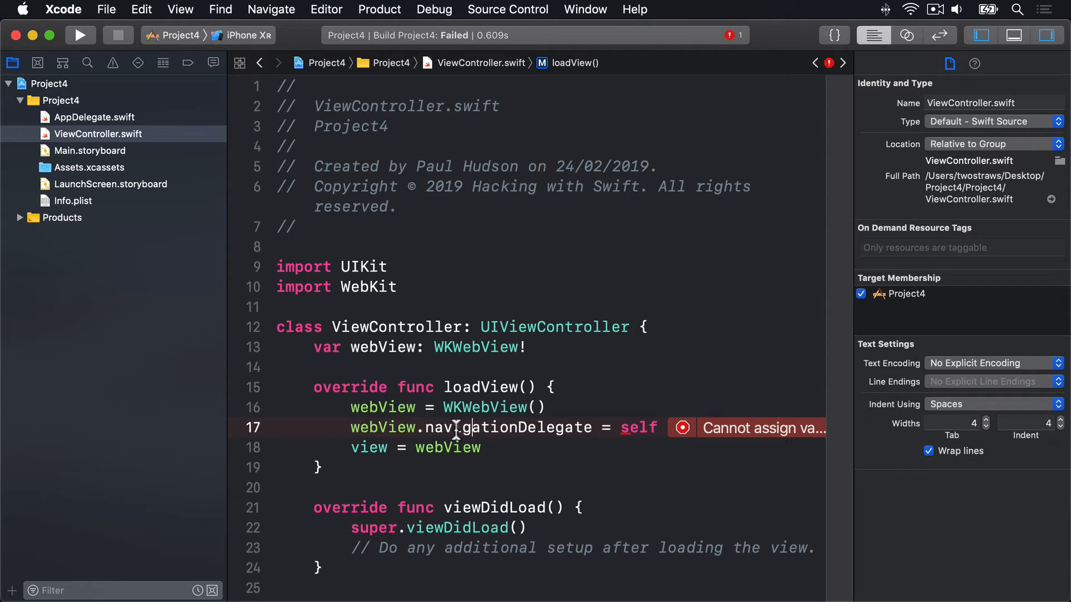
pyautogui.doubleClick(508, 427)
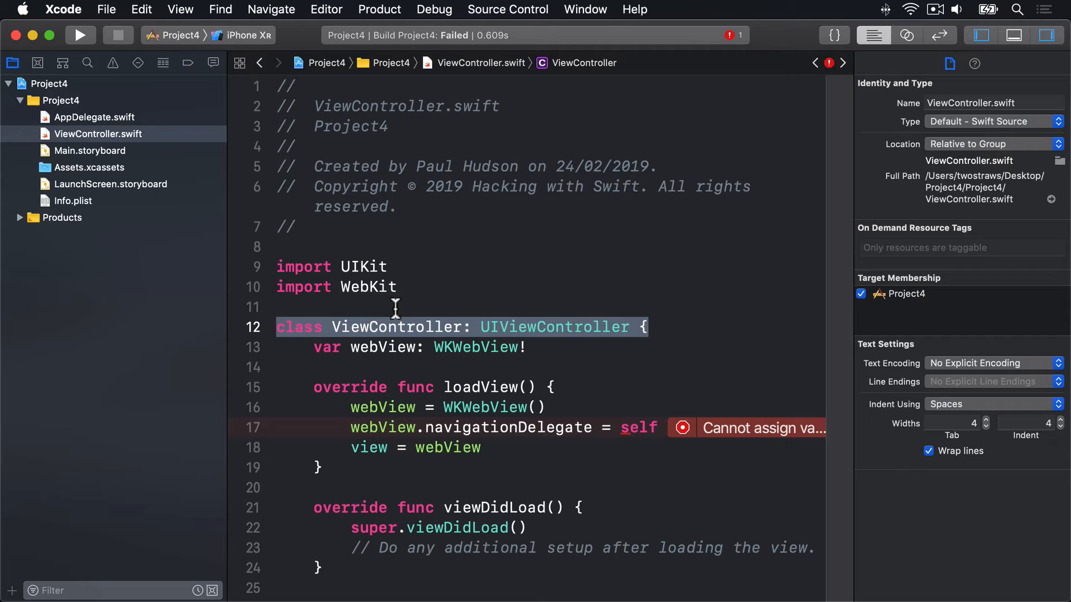
pyautogui.moveTo(547, 326)
pyautogui.write(', ')
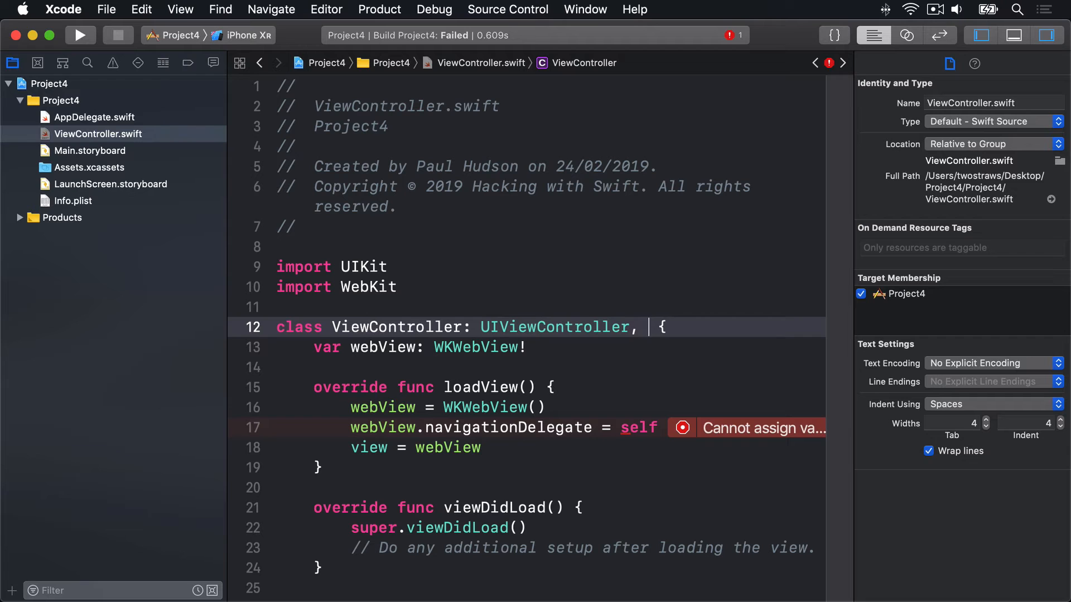
# Add WKNavigationDelegate conformance after UIViewController in the ViewController class declaration.
pyautogui.write('WKNavigationDelegate')
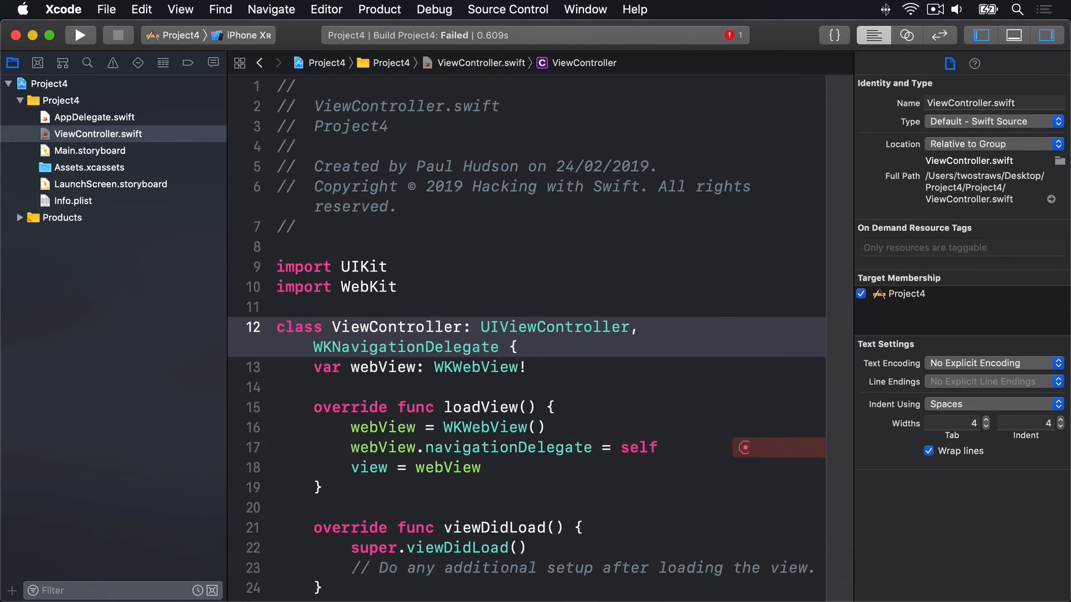
pyautogui.doubleClick(405, 346)
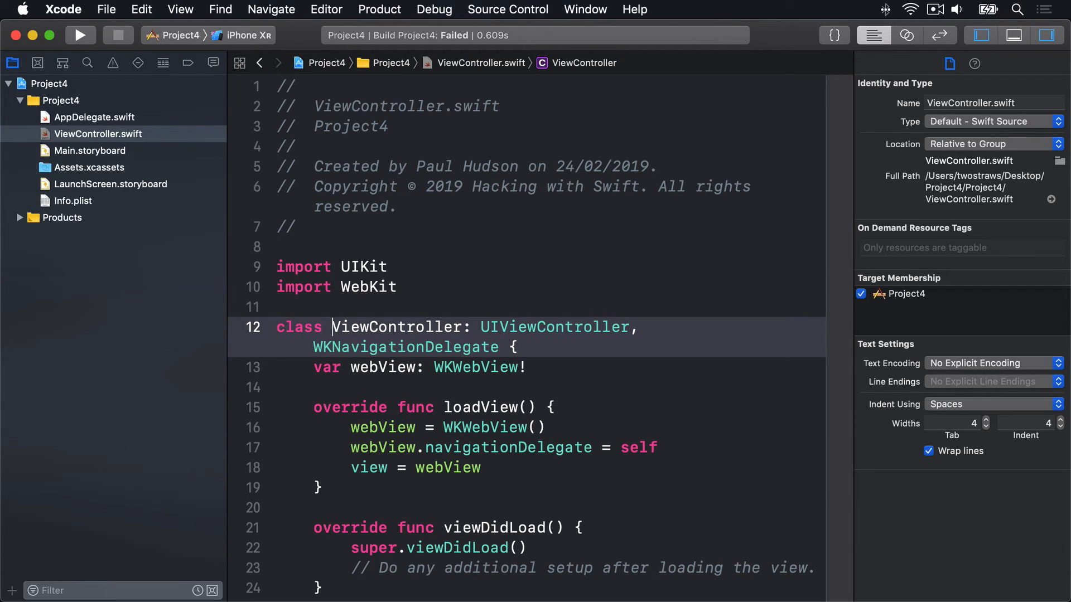
pyautogui.click(472, 326)
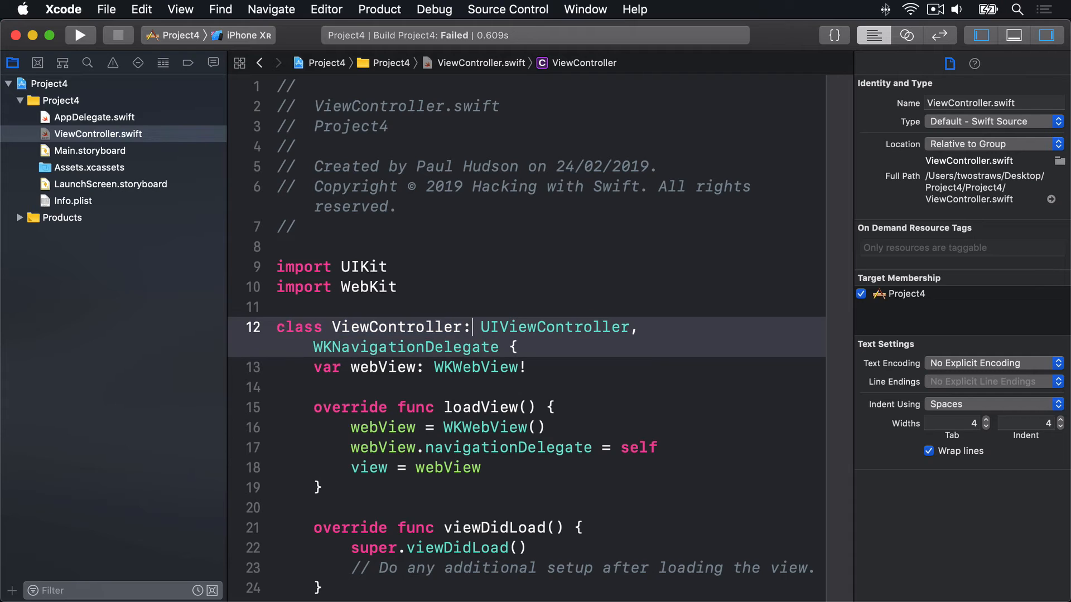
pyautogui.doubleClick(554, 327)
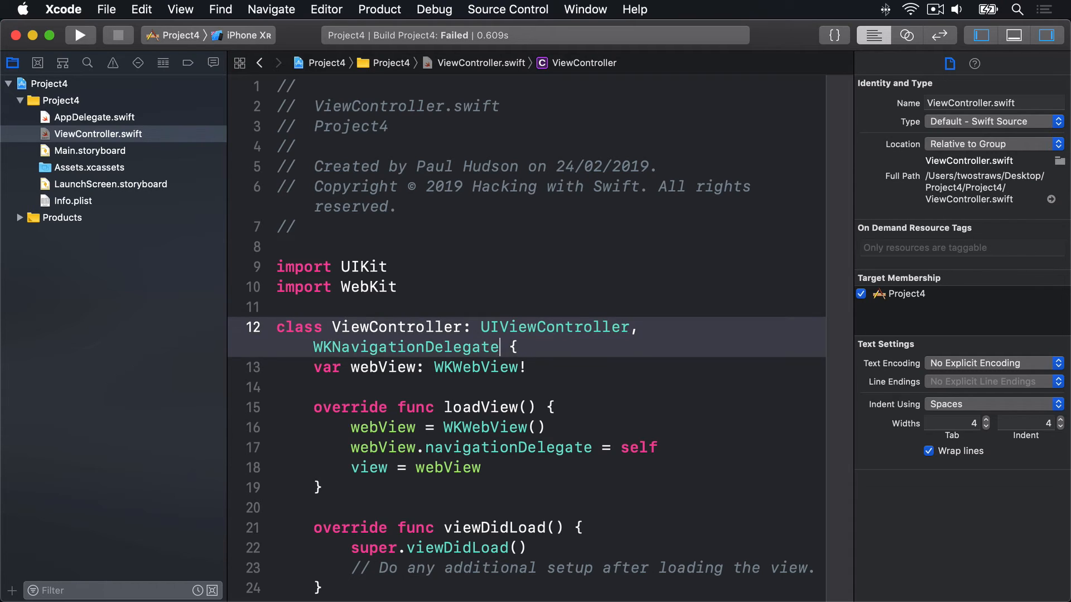
pyautogui.doubleClick(405, 347)
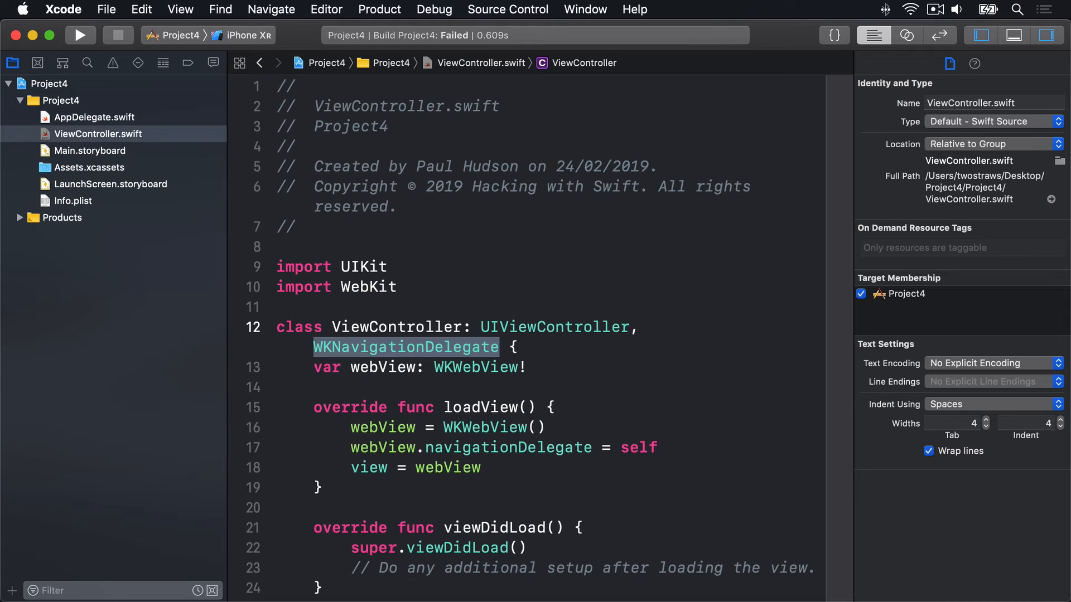
pyautogui.scroll(-3)
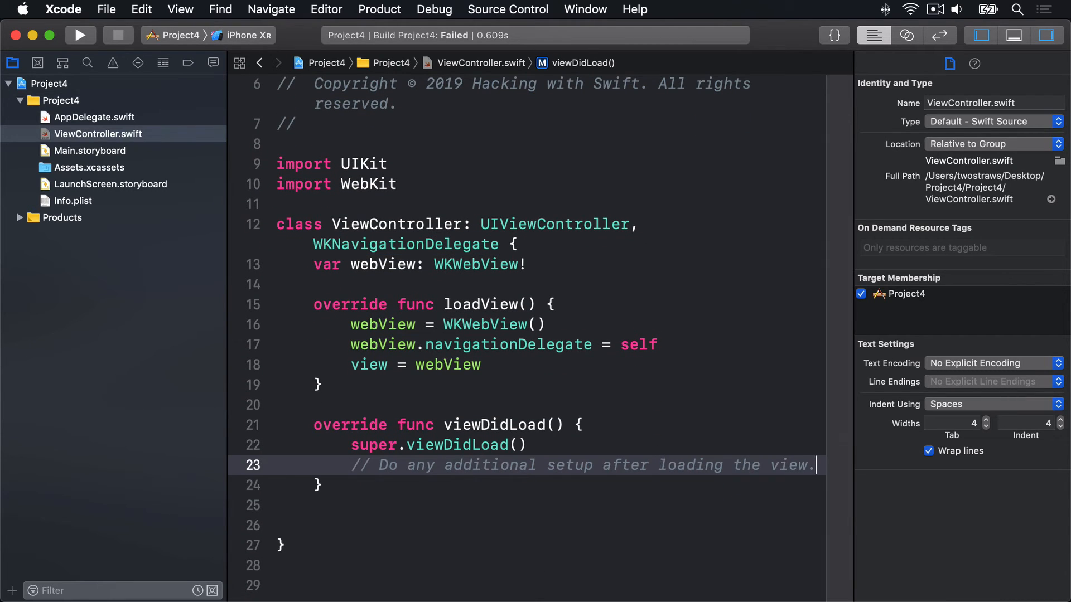
pyautogui.write('let')
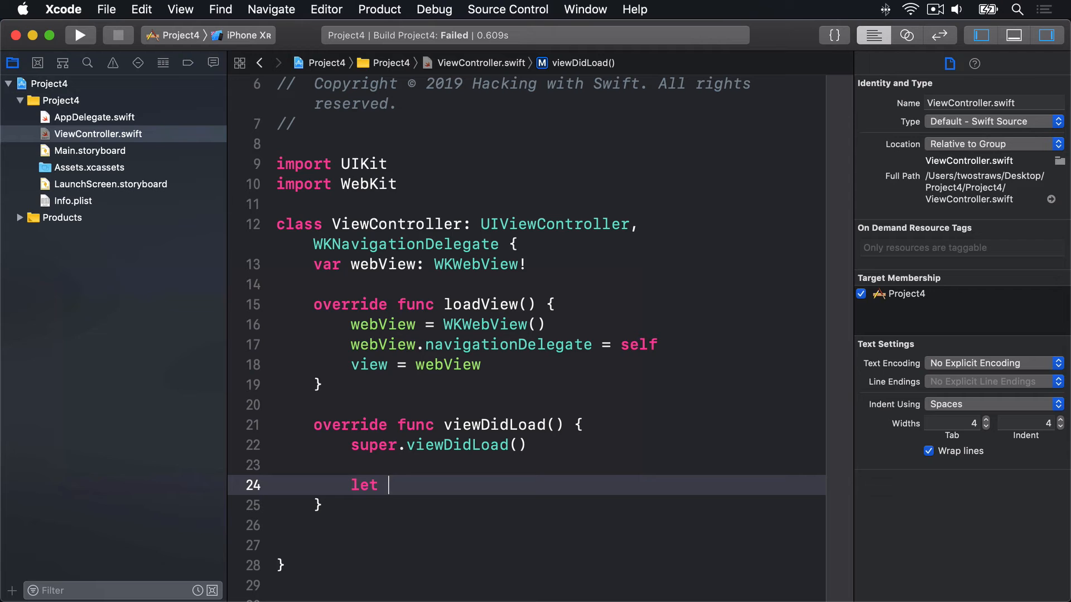
pyautogui.write('url = URL(string: "')
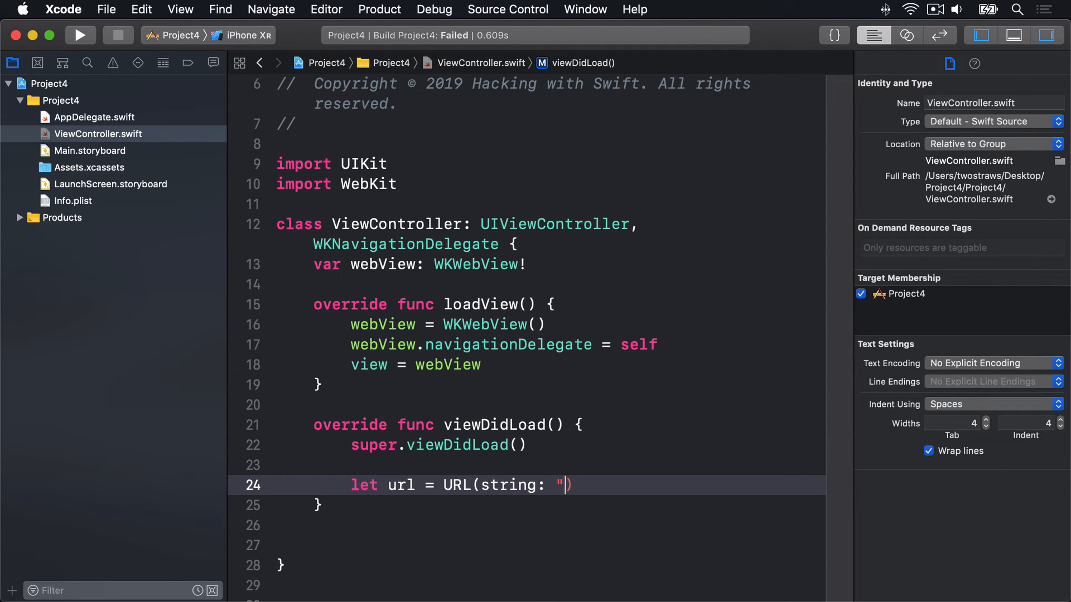
pyautogui.write('https:/')
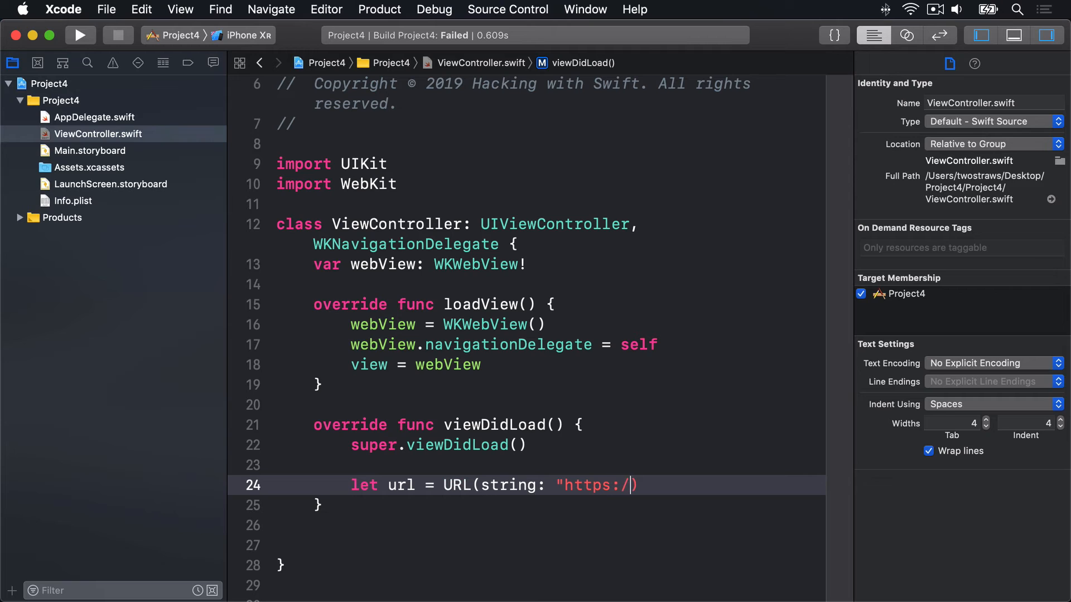
pyautogui.write('www.')
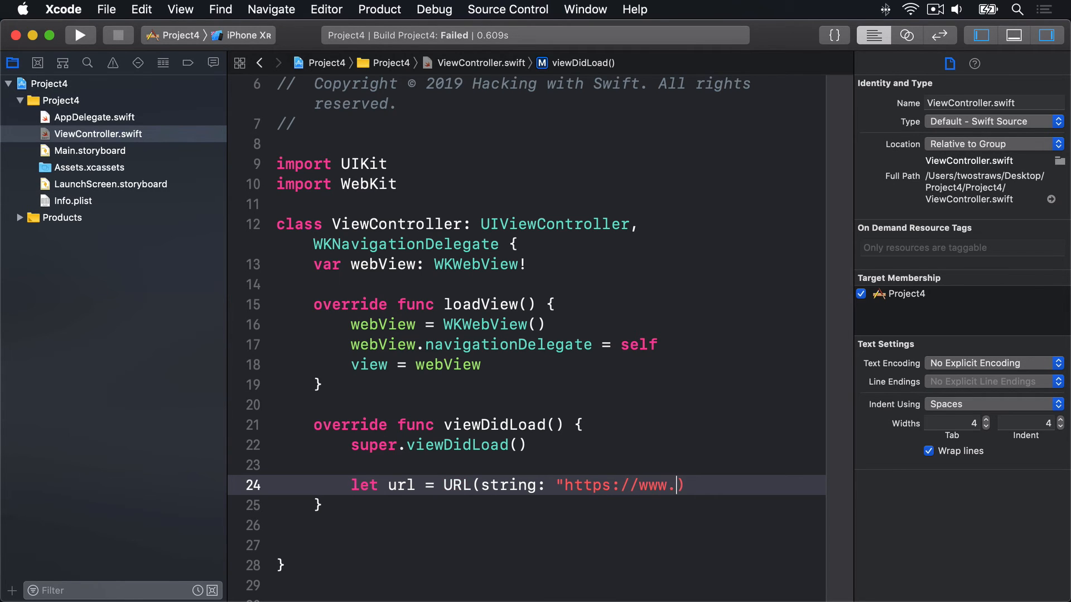
pyautogui.write('hackingwithswift.')
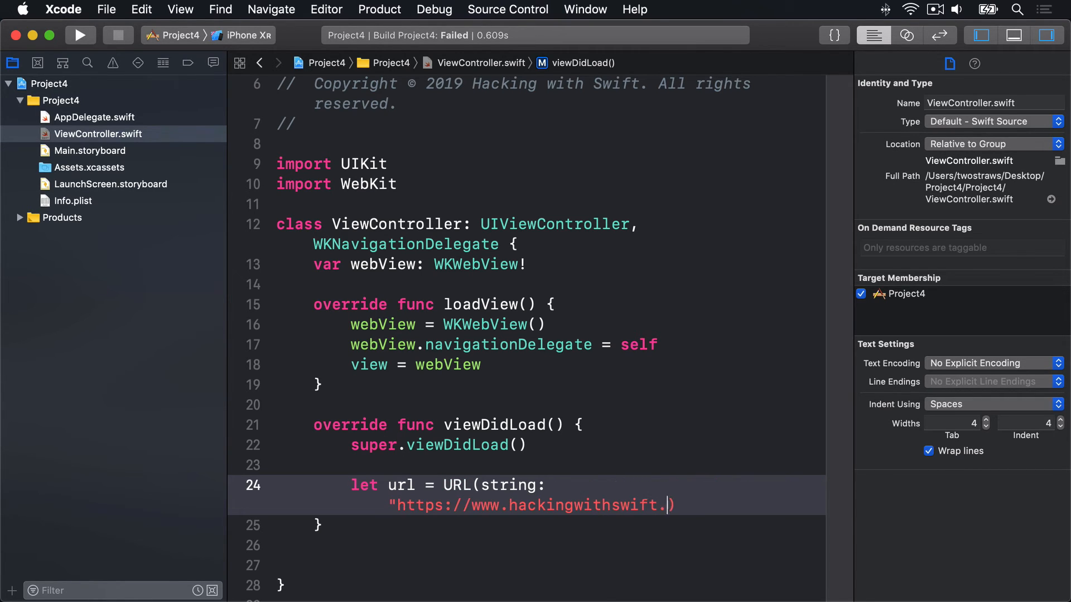
pyautogui.write('com")!')
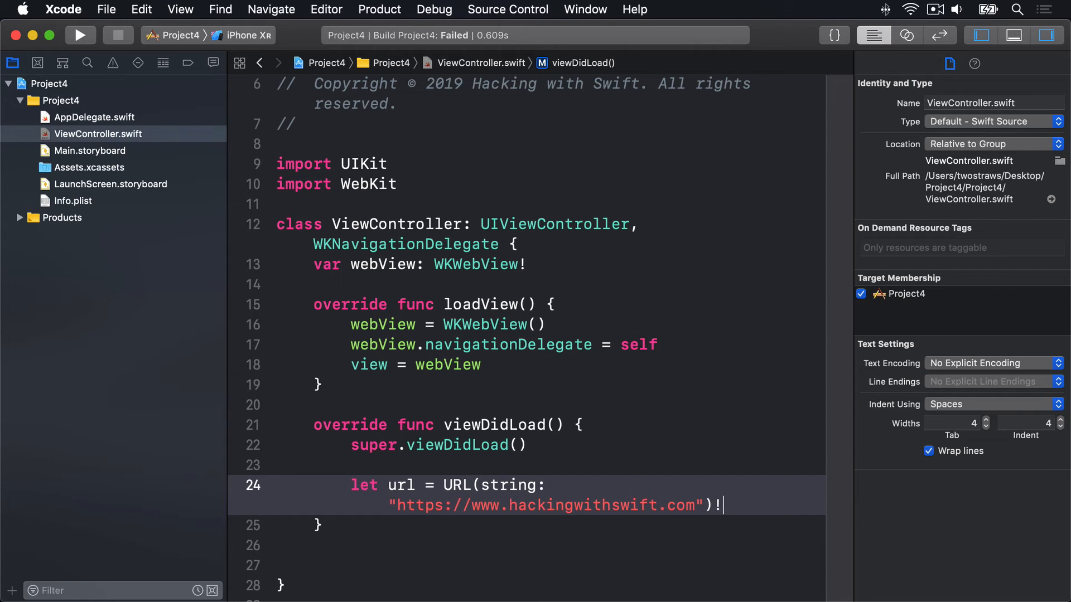
pyautogui.click(1046, 34)
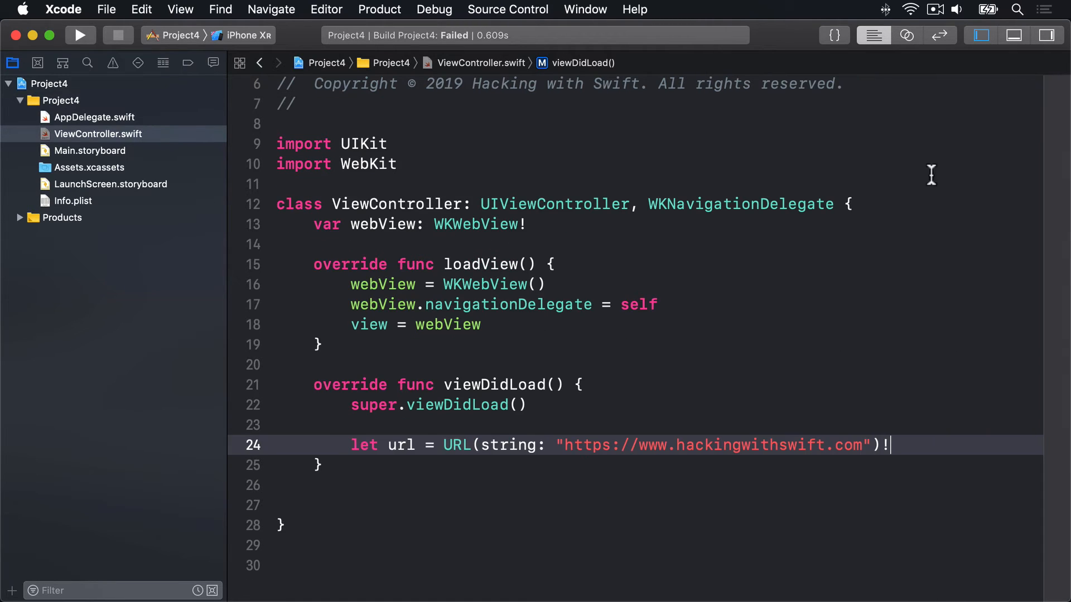
pyautogui.write('w')
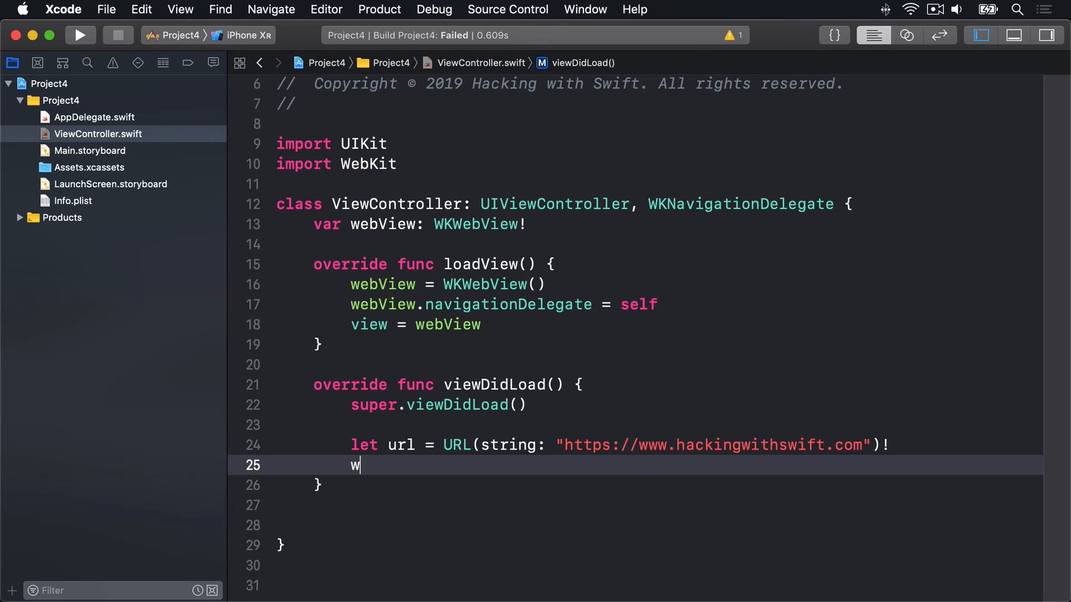
# Load the URL in the web view with webView.load(URLRequest(url: url)).
pyautogui.write('ebView.load(request: URLRequest')
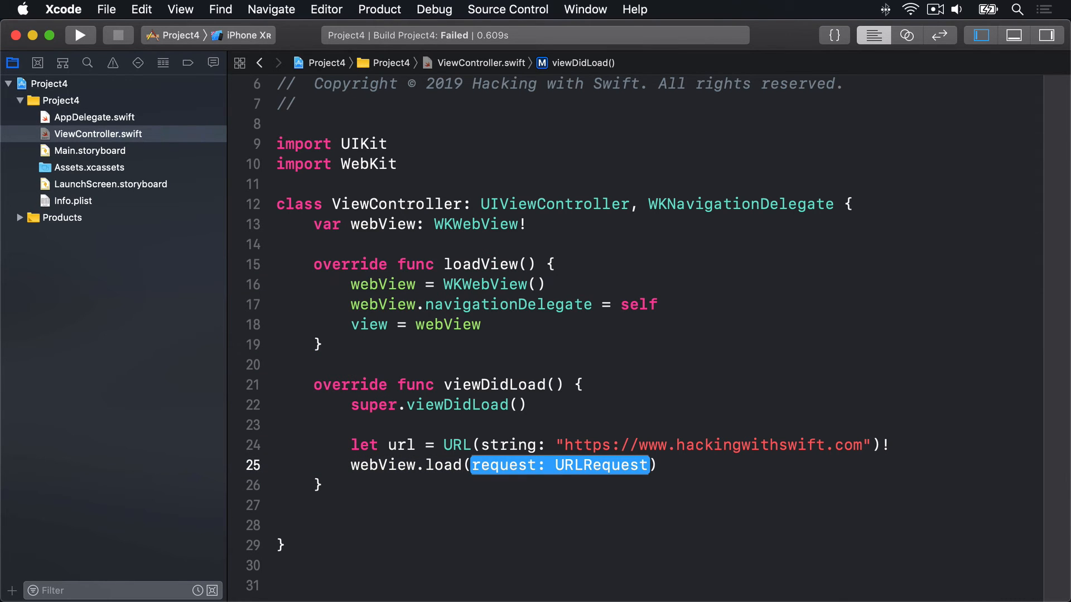
pyautogui.write('URLRequest')
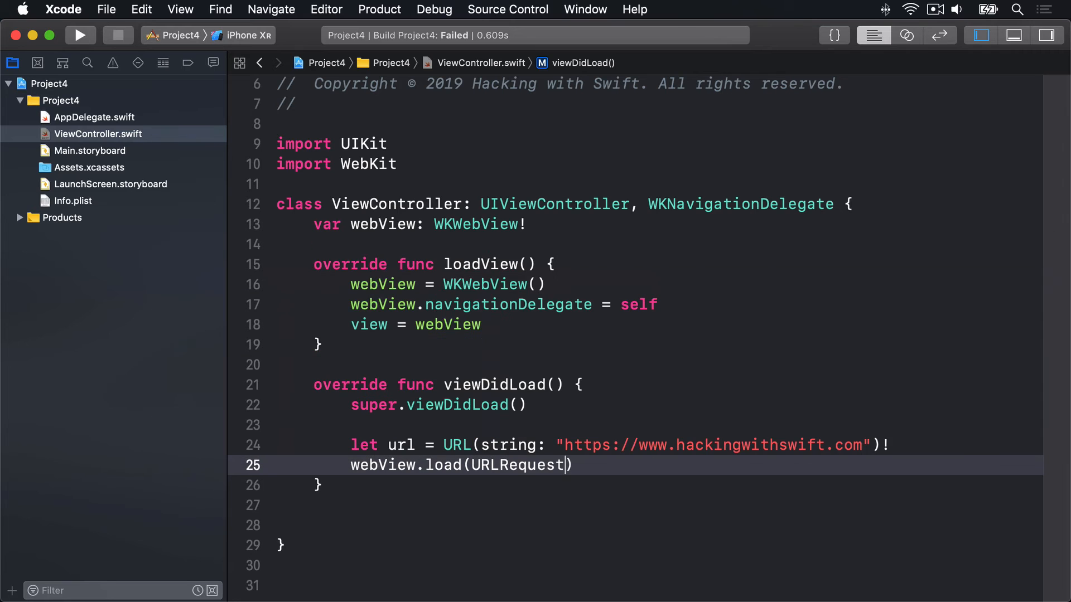
pyautogui.write('(url: URL')
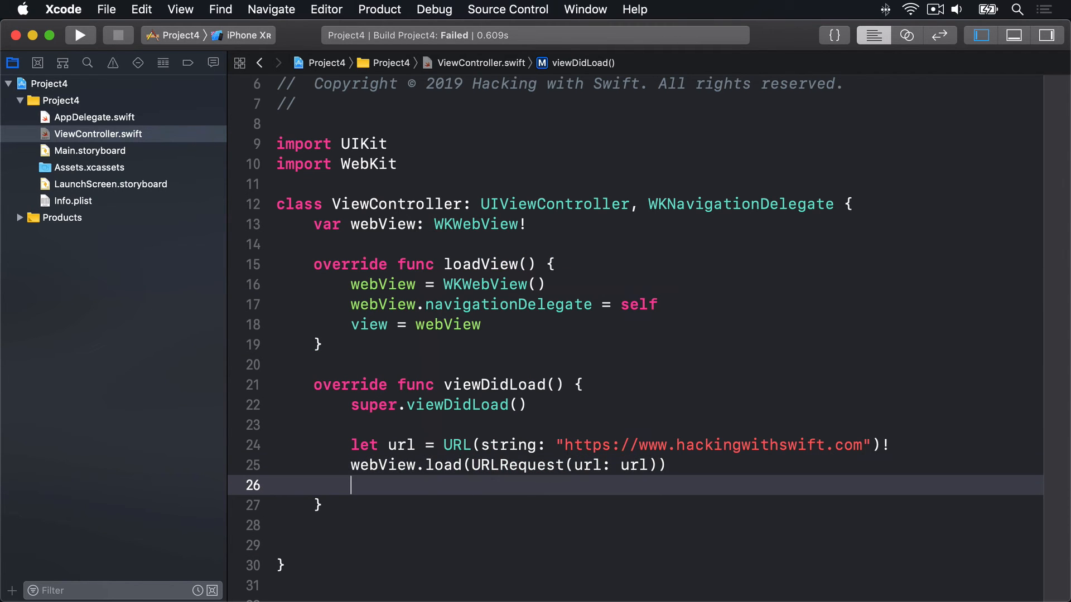
# Set webView.allowsBackForwardNavigationGestures = true to enable swipe navigation.
pyautogui.write('webView.')
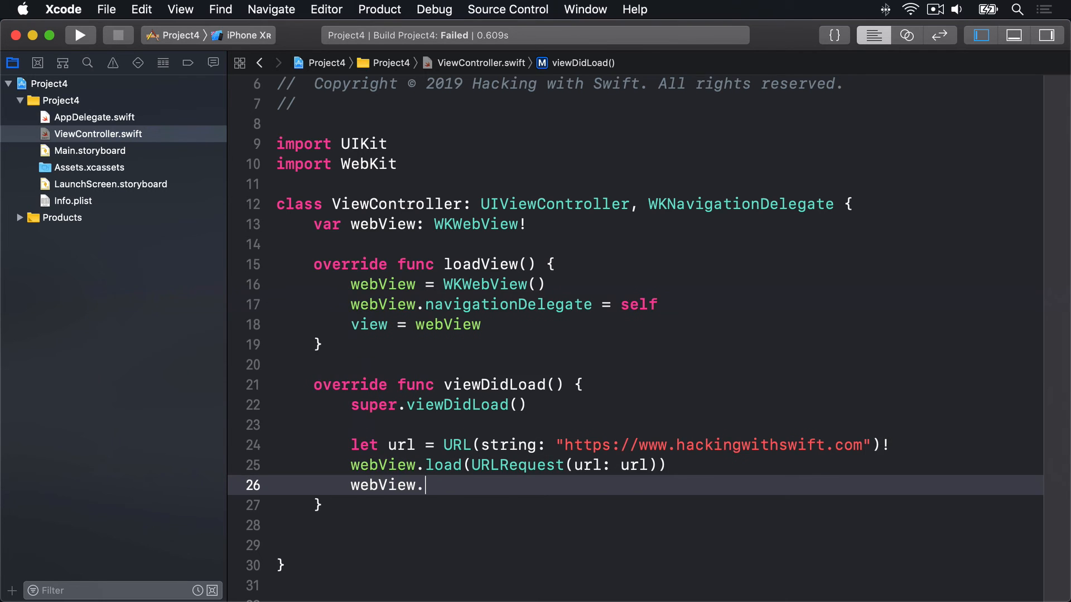
pyautogui.write('all')
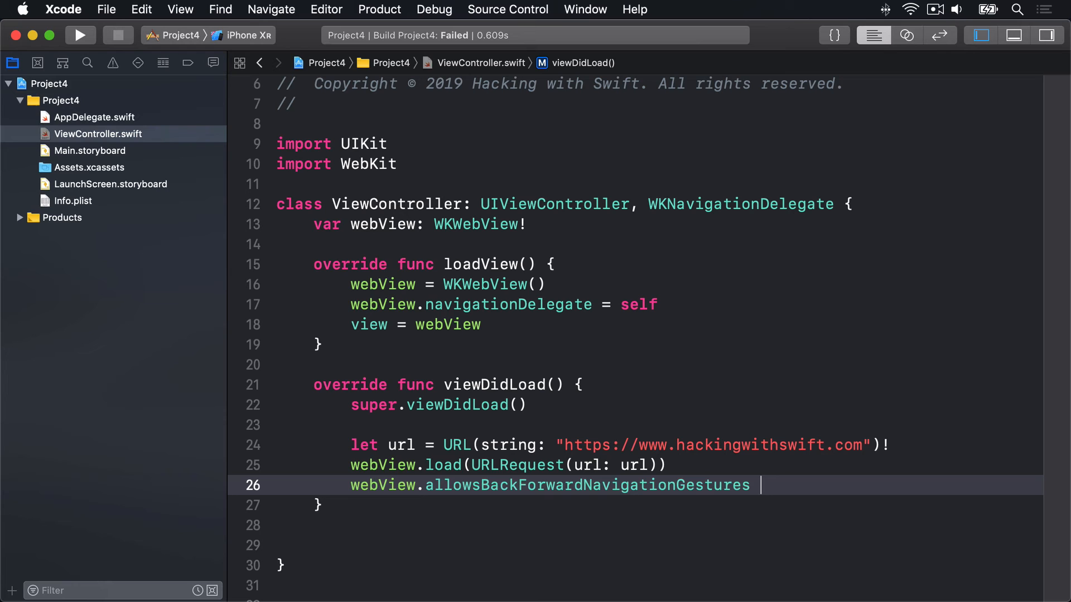
pyautogui.write('= true')
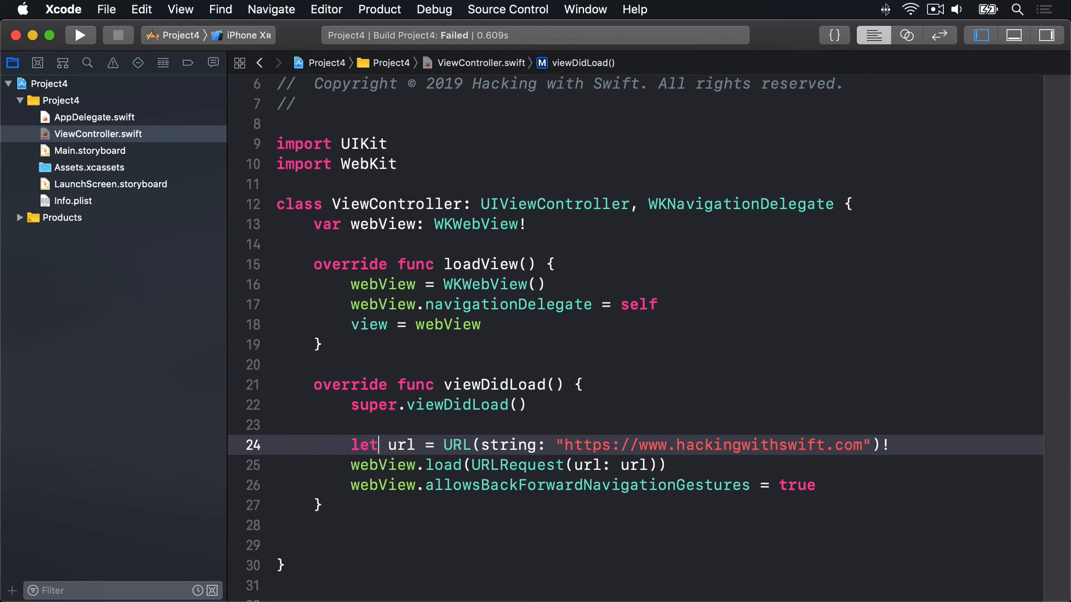
pyautogui.doubleClick(456, 445)
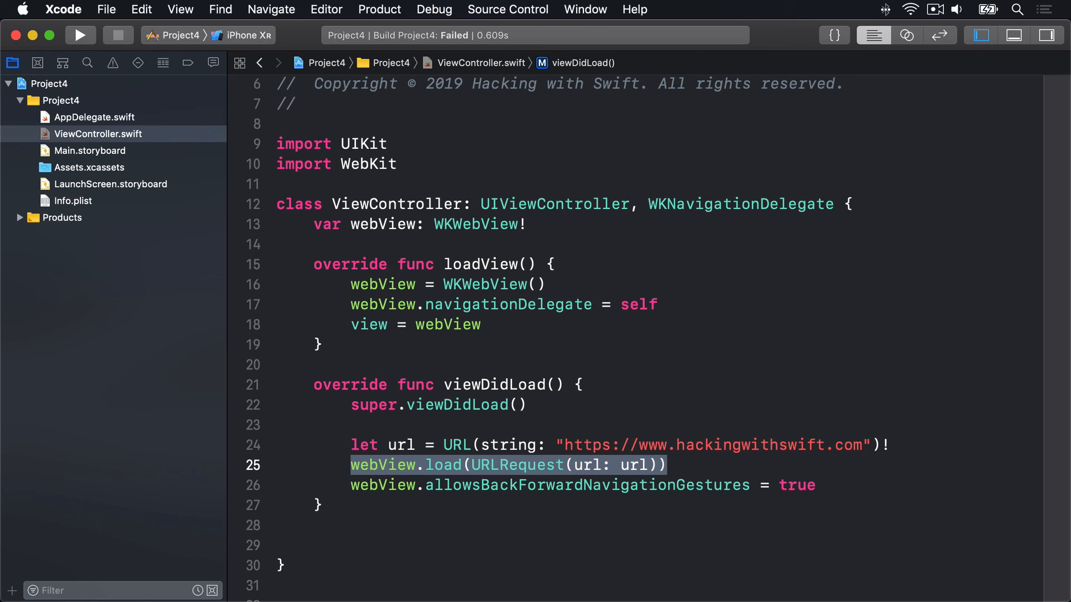
# Build and run the app on the iPhone XR simulator.
pyautogui.click(581, 484)
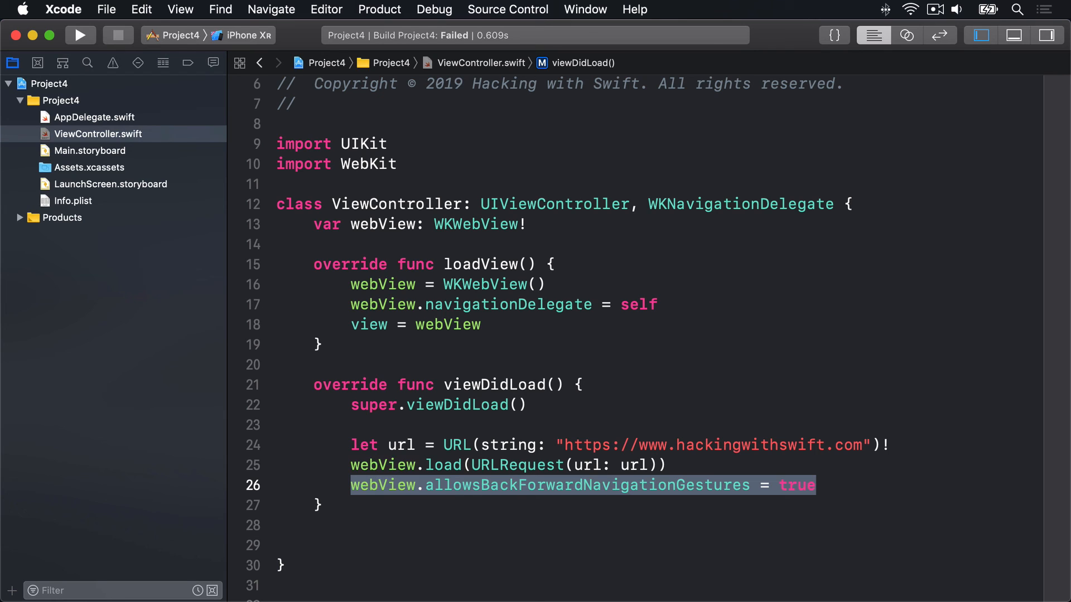
pyautogui.click(80, 35)
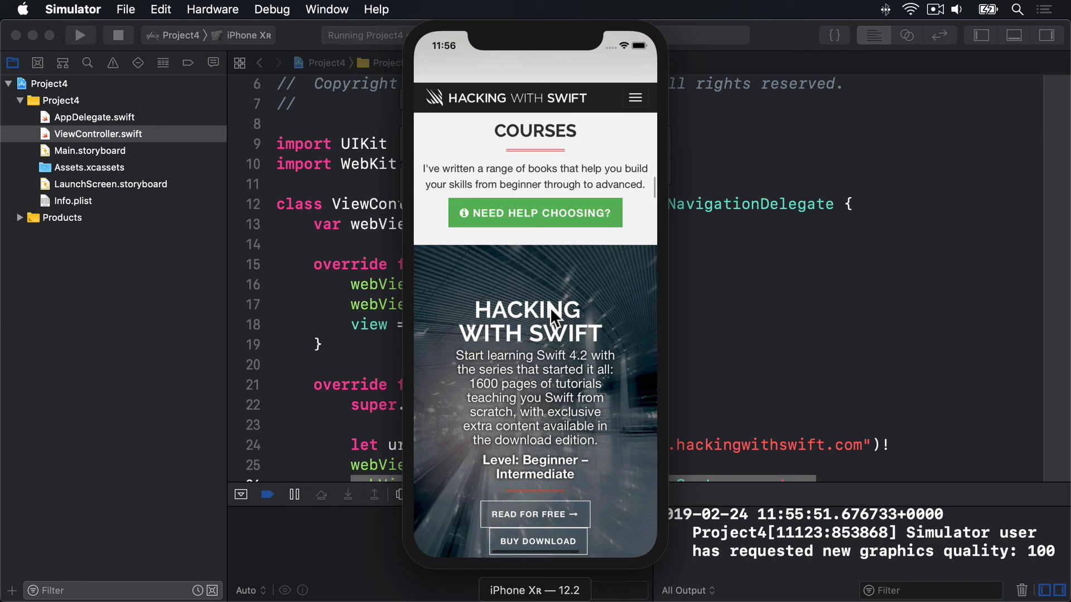
# Scroll down the Hacking with Swift homepage toward the Pro Swift section.
pyautogui.scroll(-3)
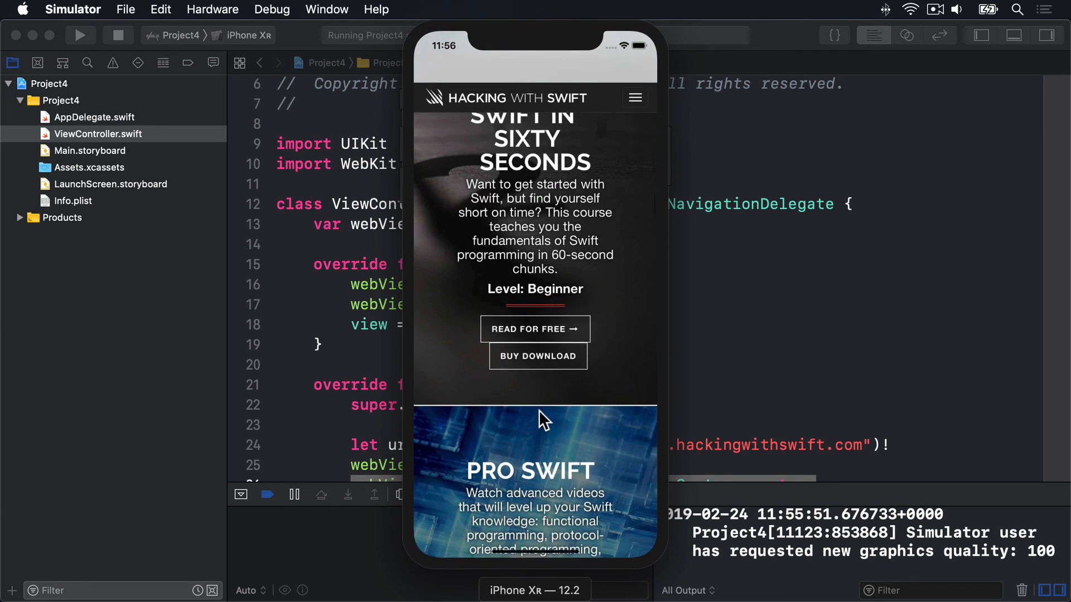
pyautogui.scroll(-3)
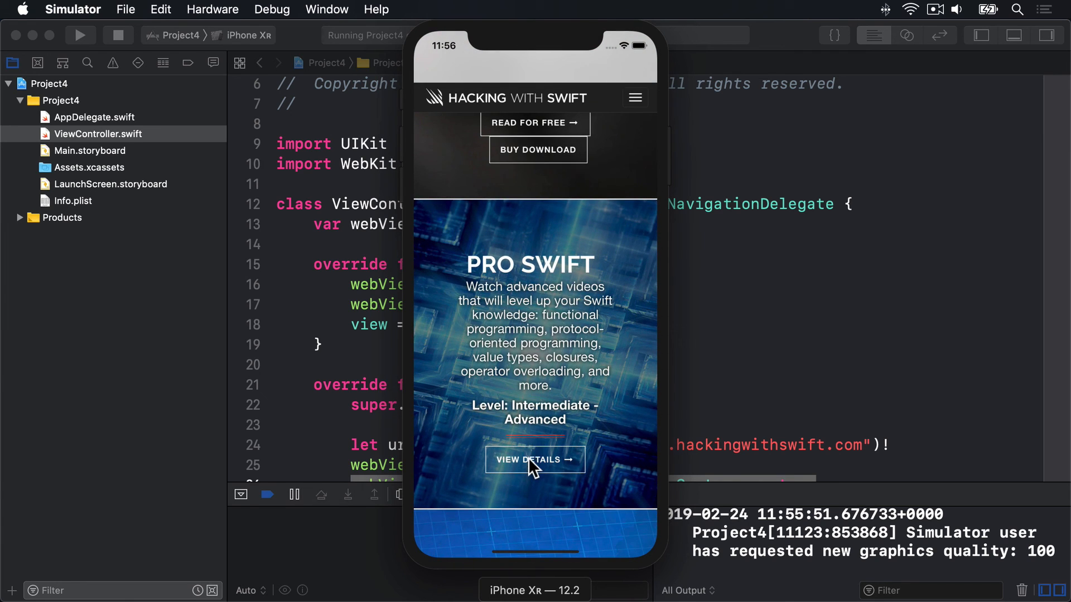
pyautogui.scroll(-3)
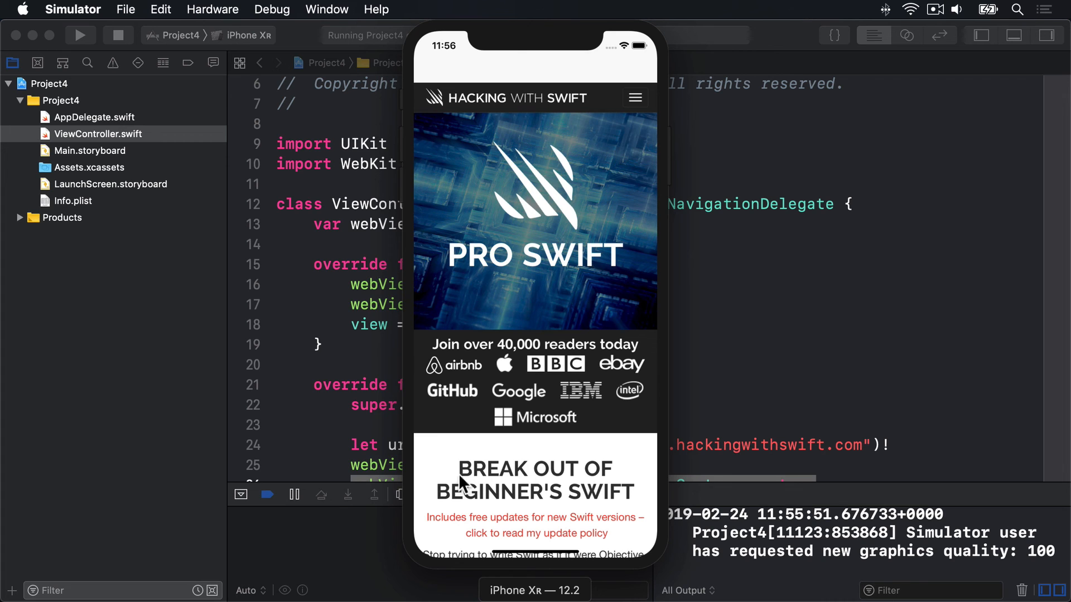
pyautogui.moveTo(419, 478)
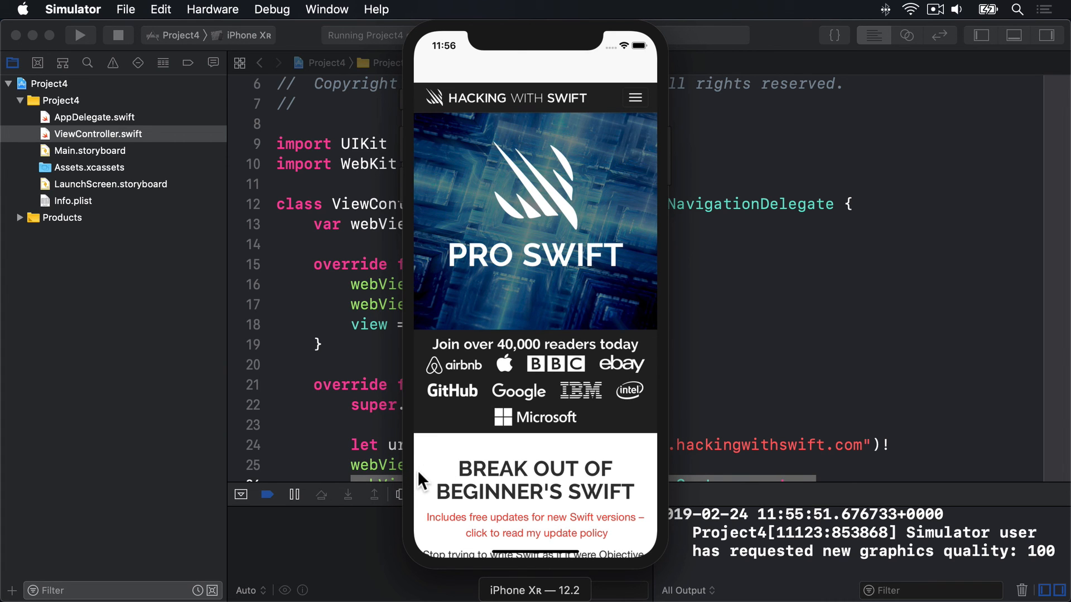